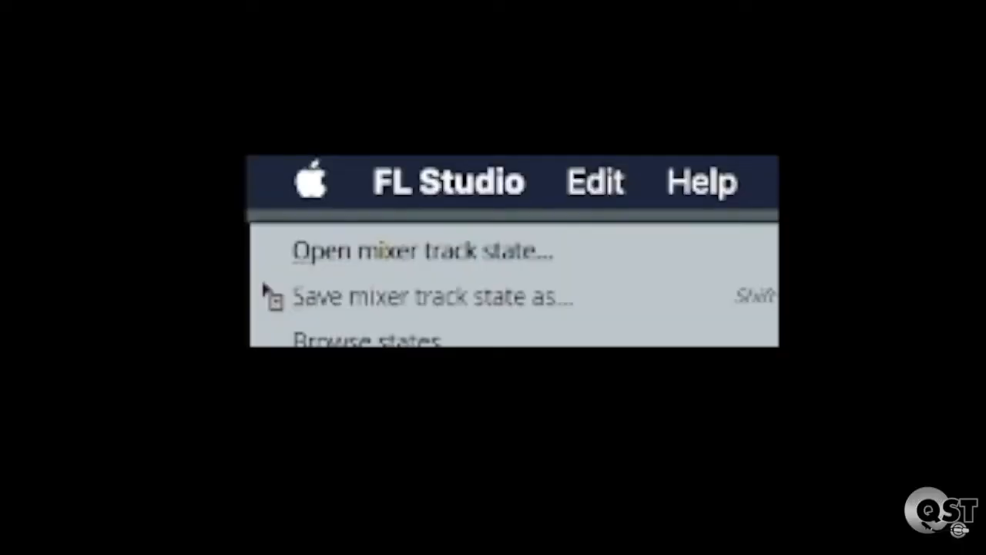
- Save the mixer track's effects chain as a state file named '!!!! cool'
click(431, 297)
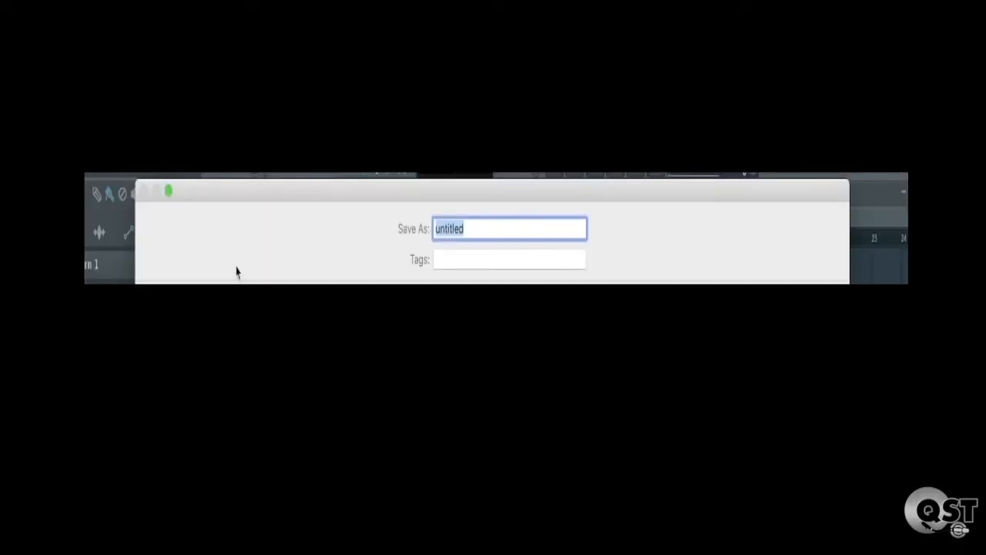
text(!!!! cool)
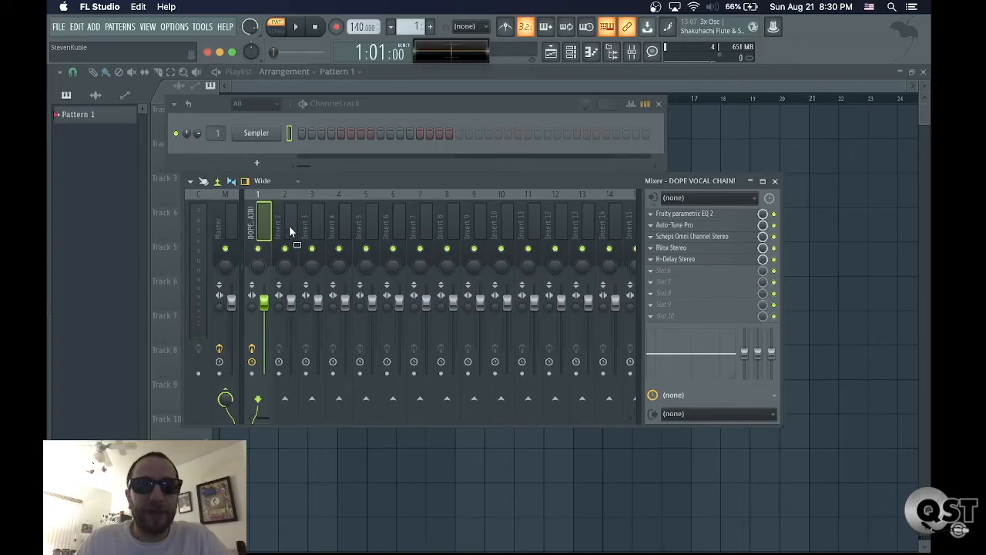
click(285, 219)
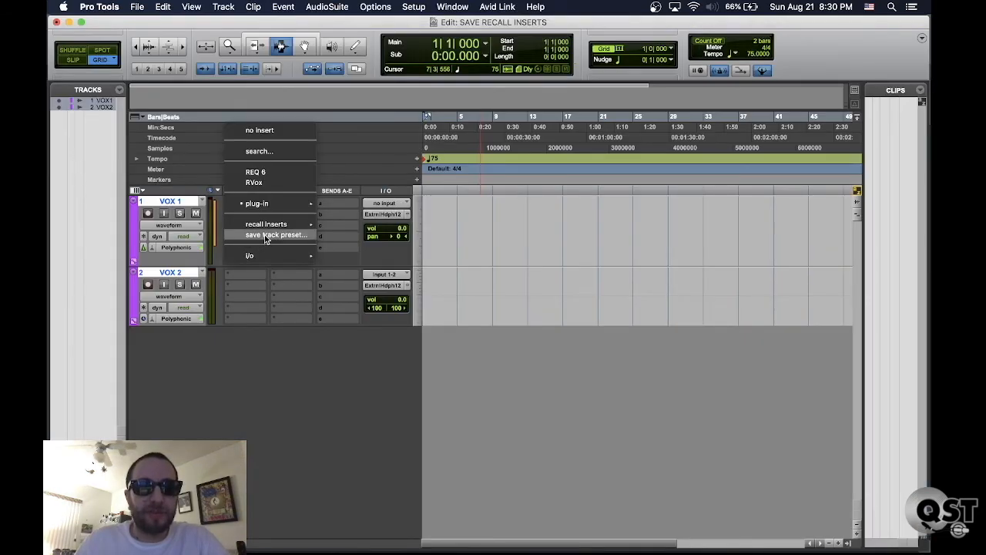
- Save VOX 1's insert chain as a track preset and recall it onto VOX 2
click(276, 234)
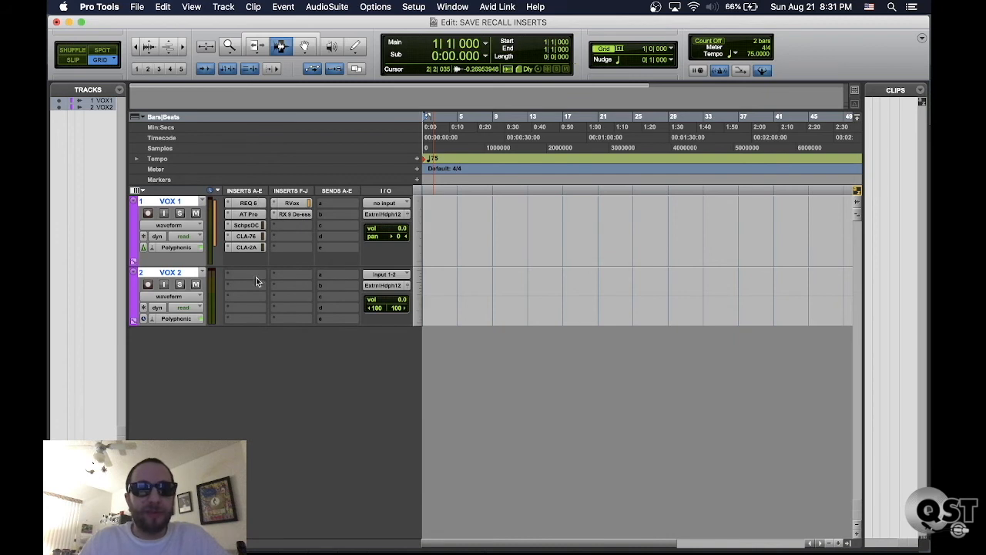
mouse_move(249, 286)
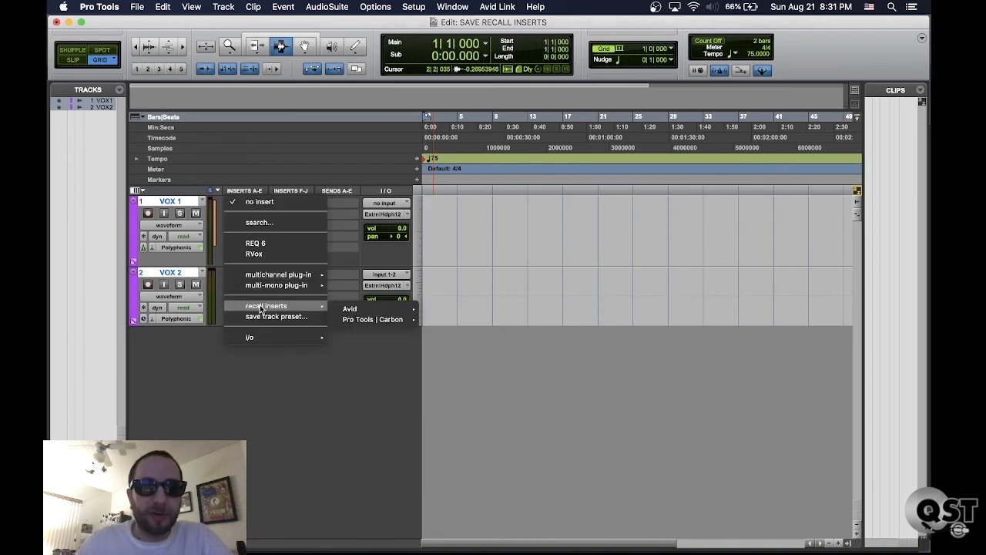
click(265, 306)
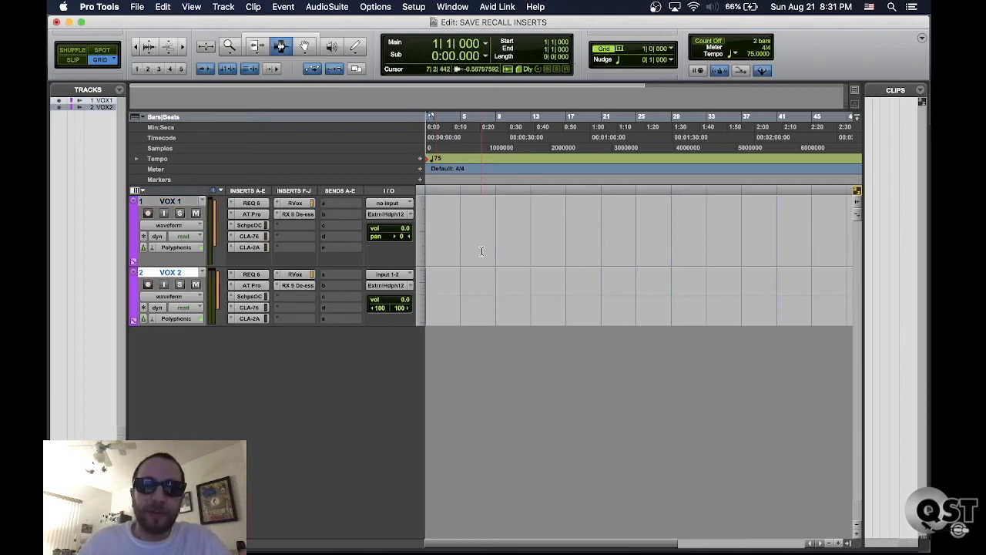